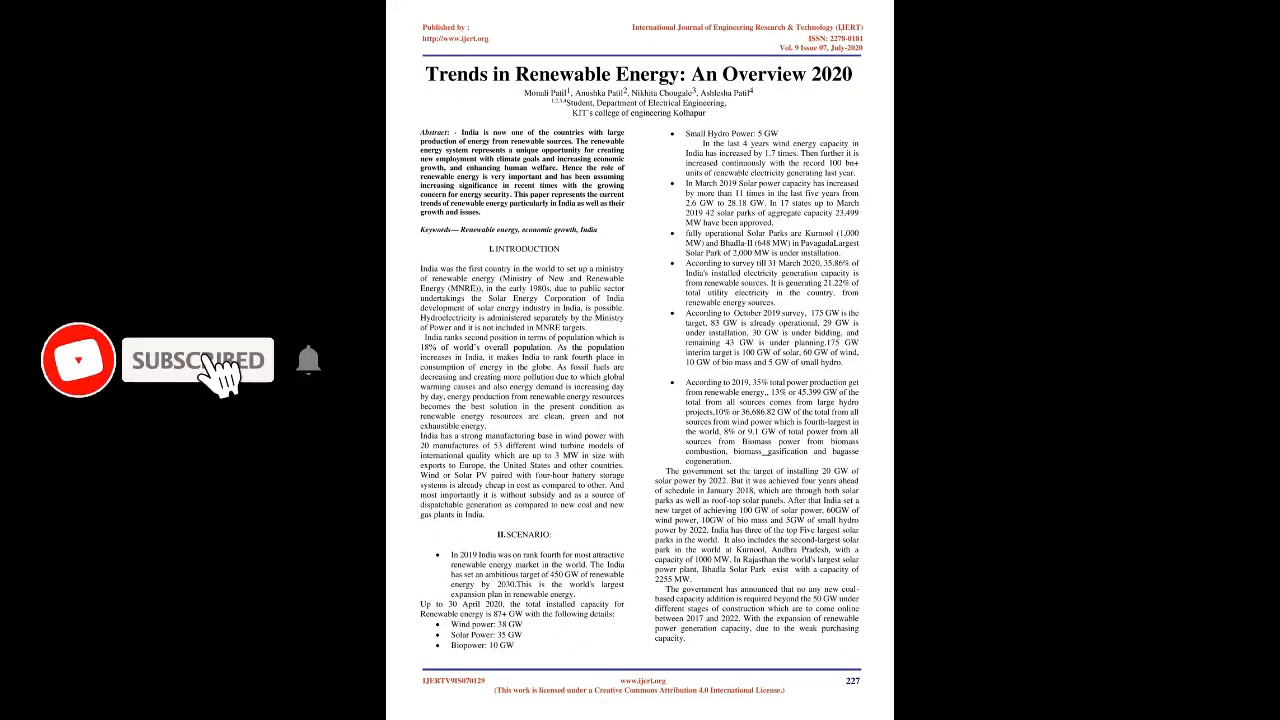
Scroll to page 228 with the installed capacity tables and solar cities map.
scroll(down, 3)
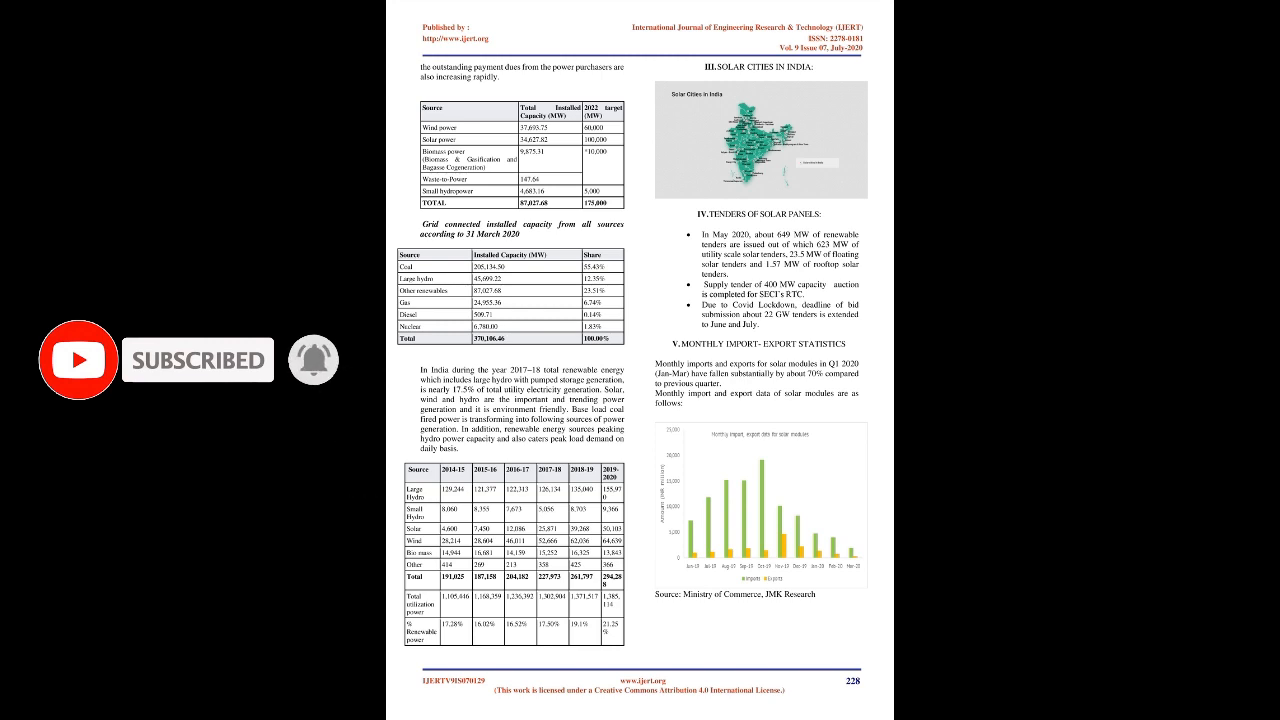
Scroll to page 229 covering price trends, largest companies and COVID-19 impact.
scroll(down, 3)
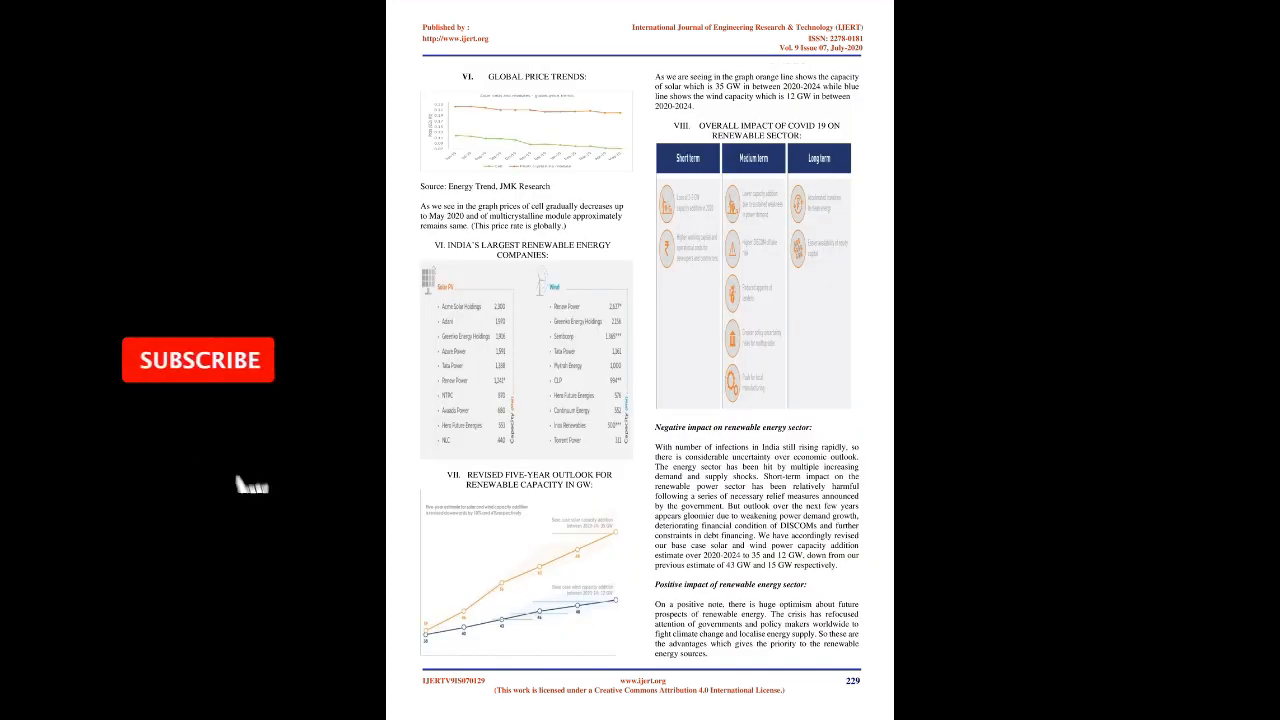
click(196, 360)
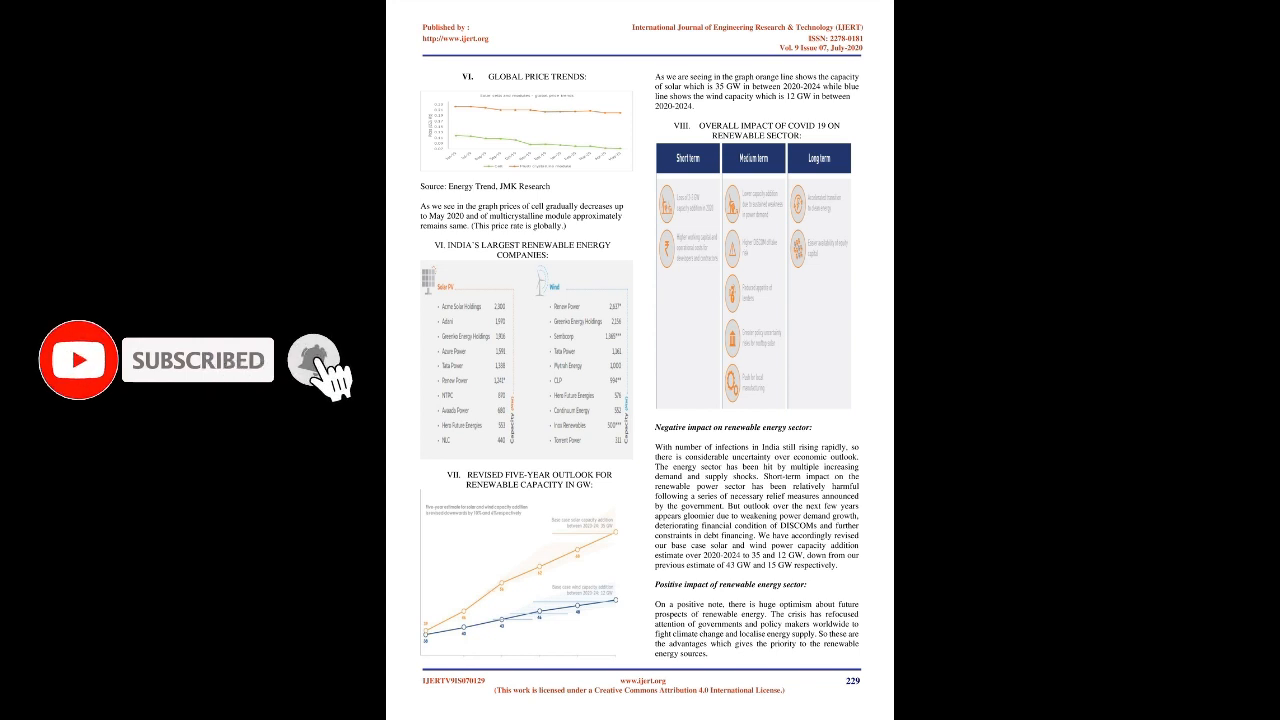
click(312, 360)
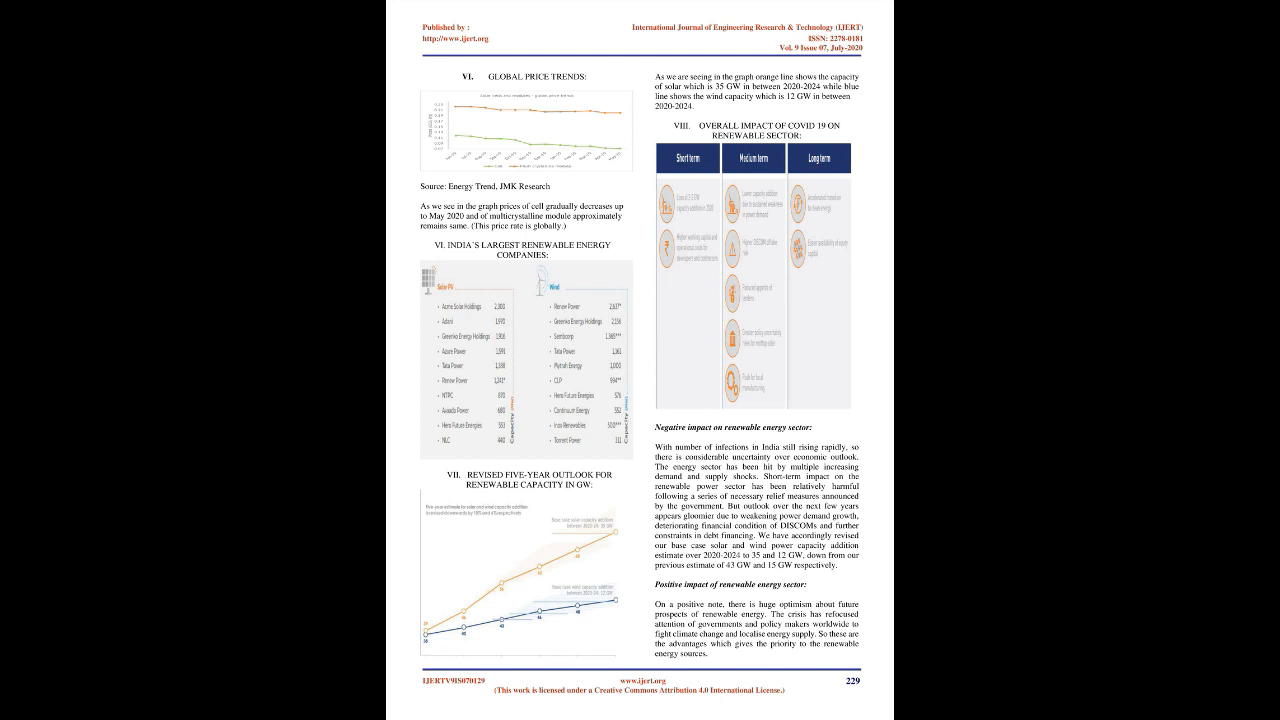
Scroll to page 230 with the conclusion, future scope and references.
scroll(down, 3)
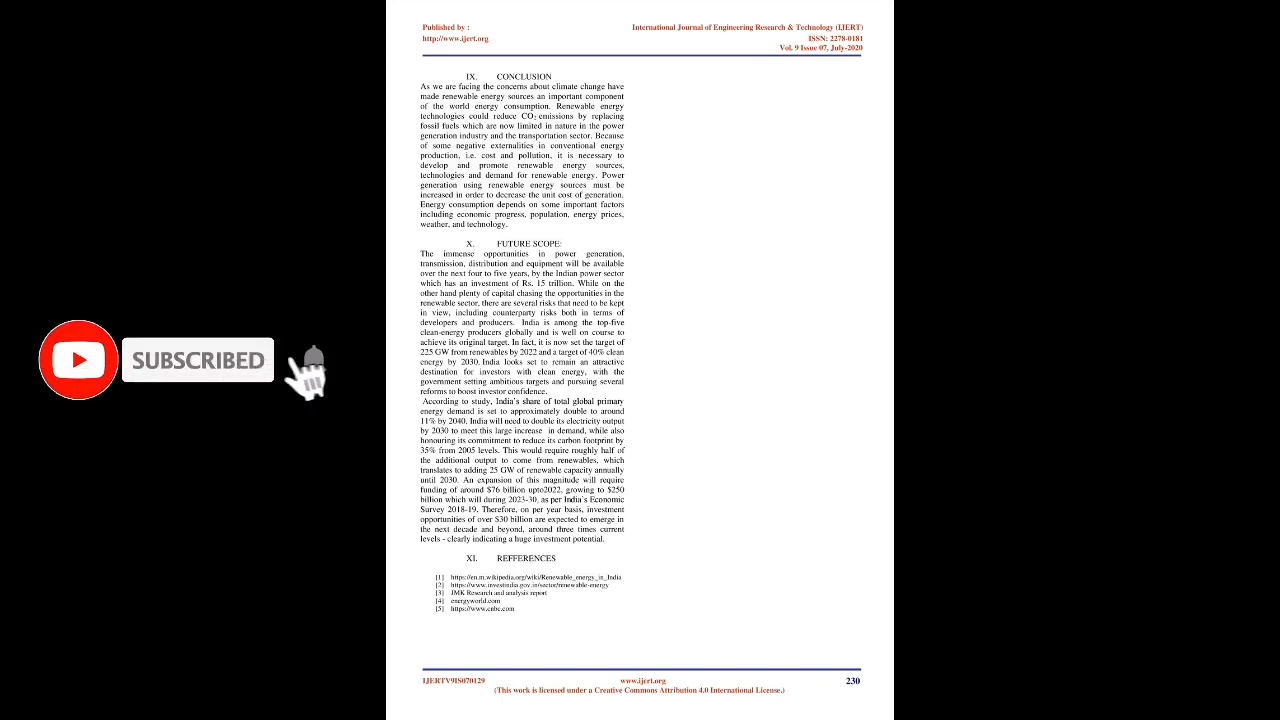